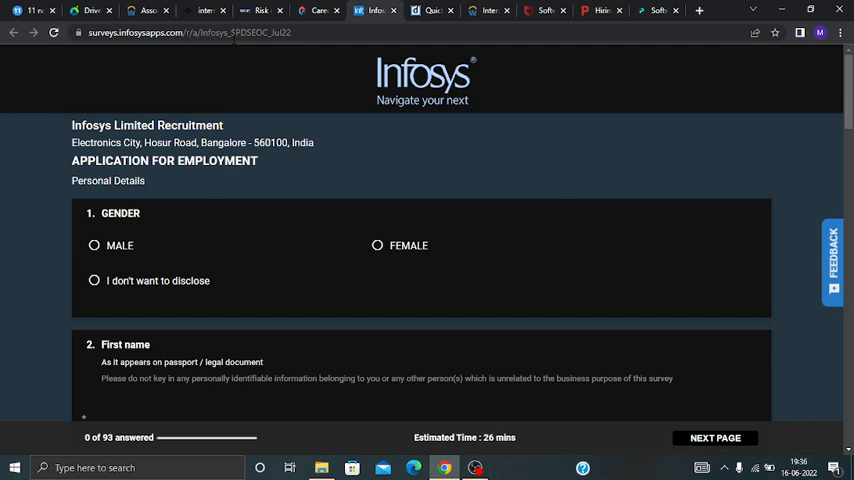
{"action": "mouse_move", "coordinate": [235, 310]}
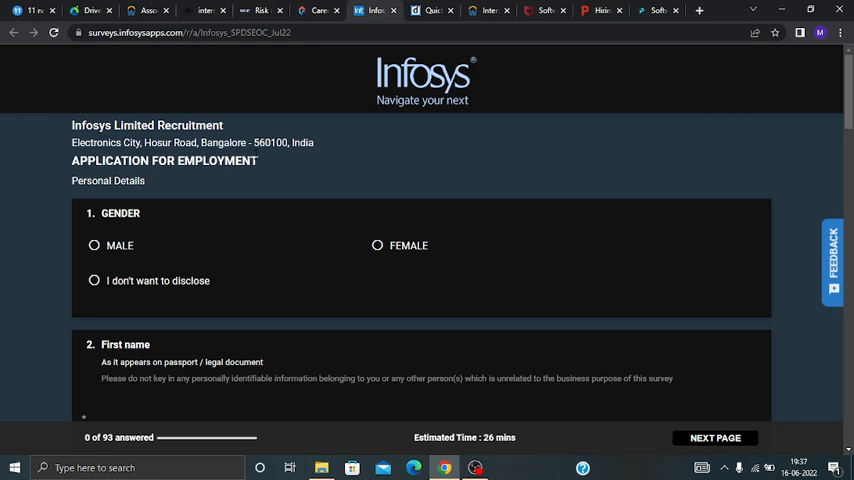
{"action": "mouse_move", "coordinate": [259, 107]}
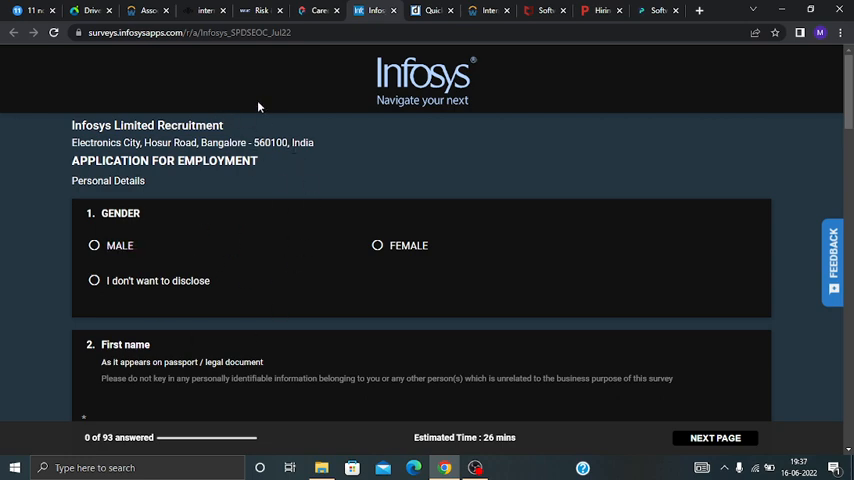